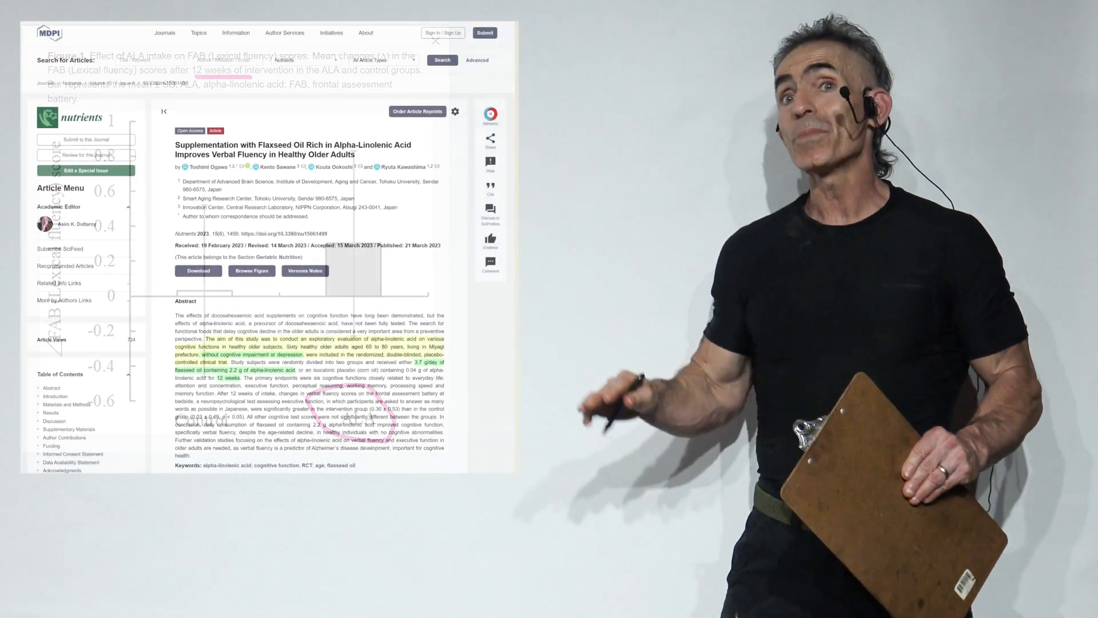
pyautogui.click(436, 43)
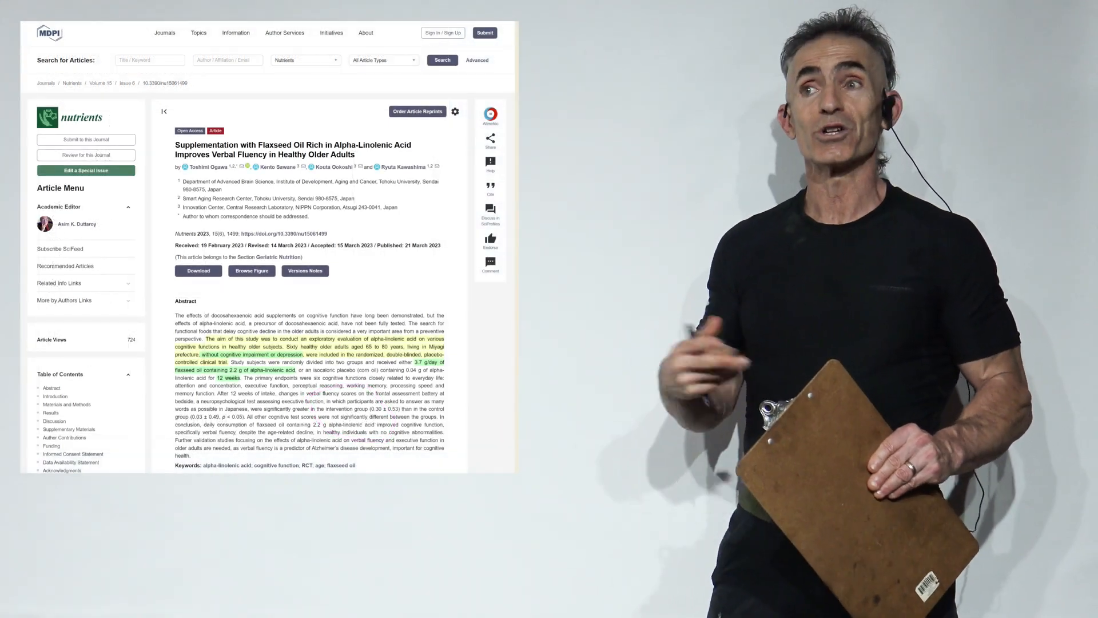